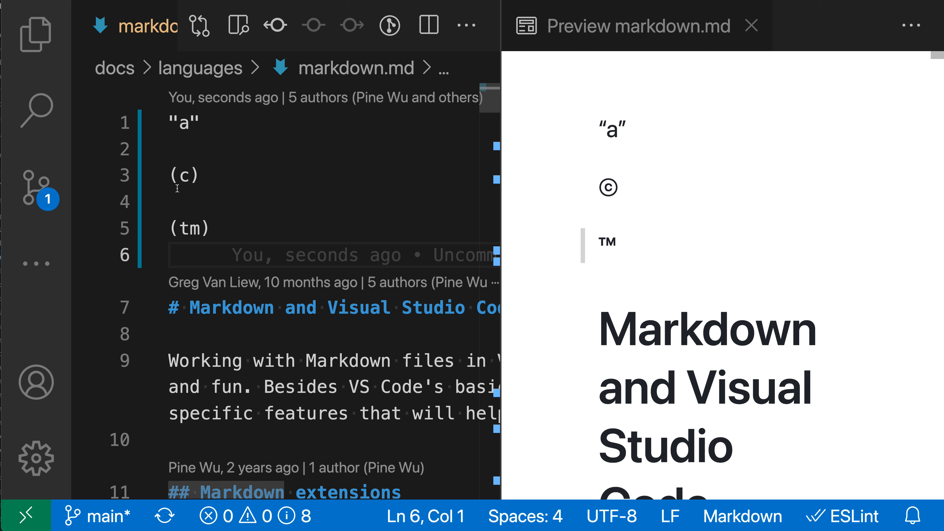
mouse_move(473, 169)
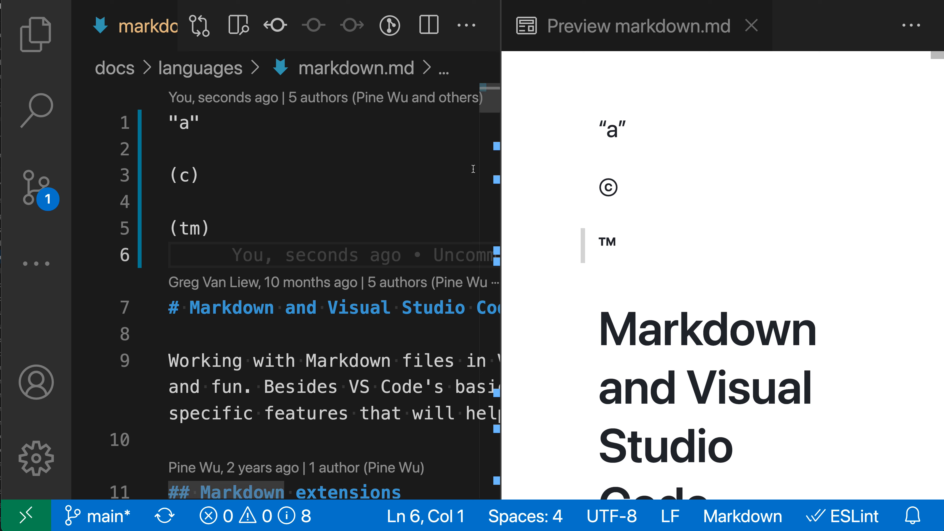
mouse_move(640, 184)
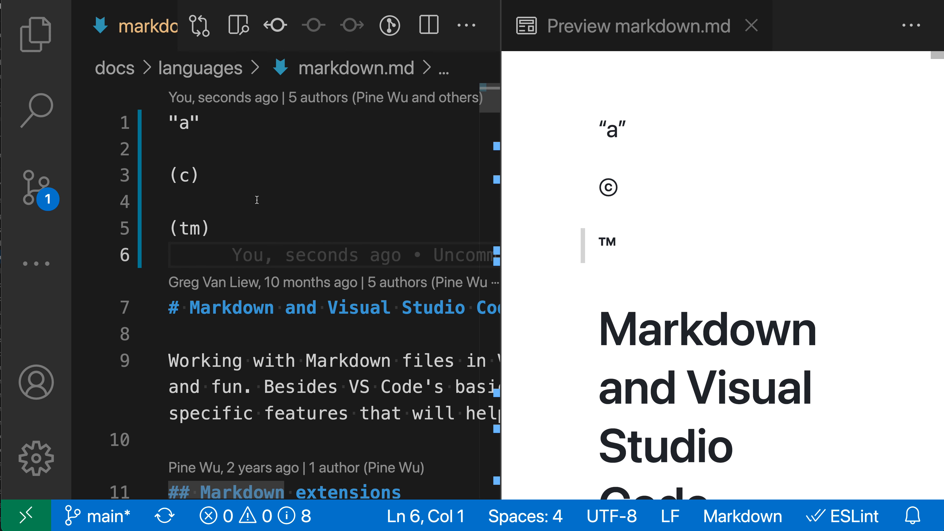
mouse_move(450, 231)
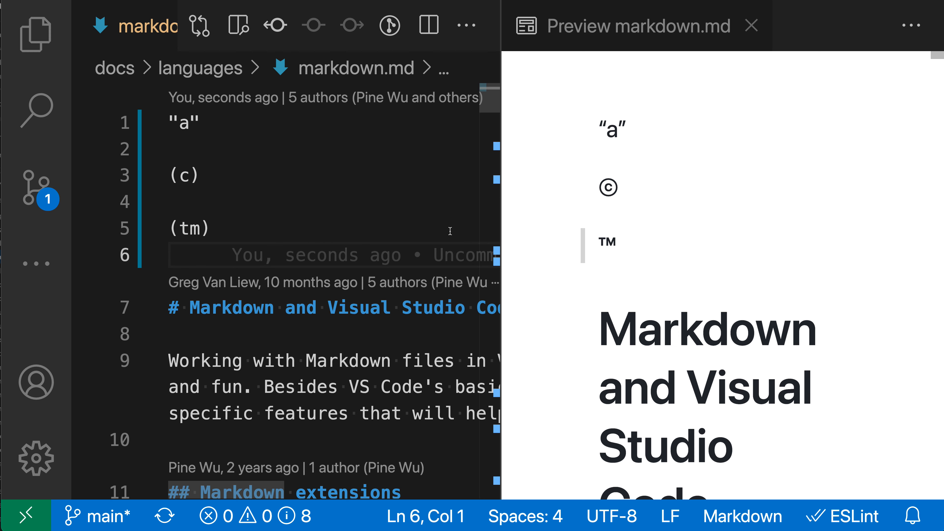
mouse_move(639, 254)
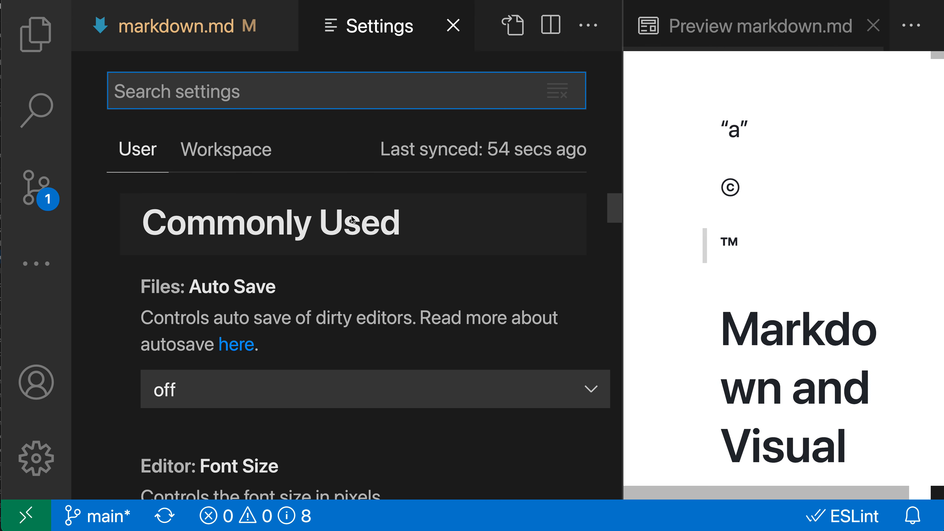
Turn off Markdown › Preview: Typographer in Settings and return to the document.
type("type")
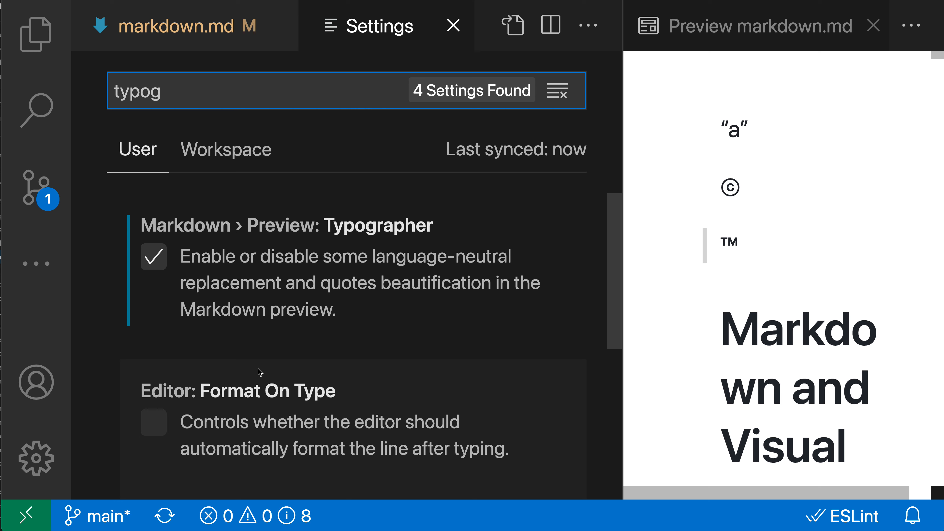
mouse_move(185, 290)
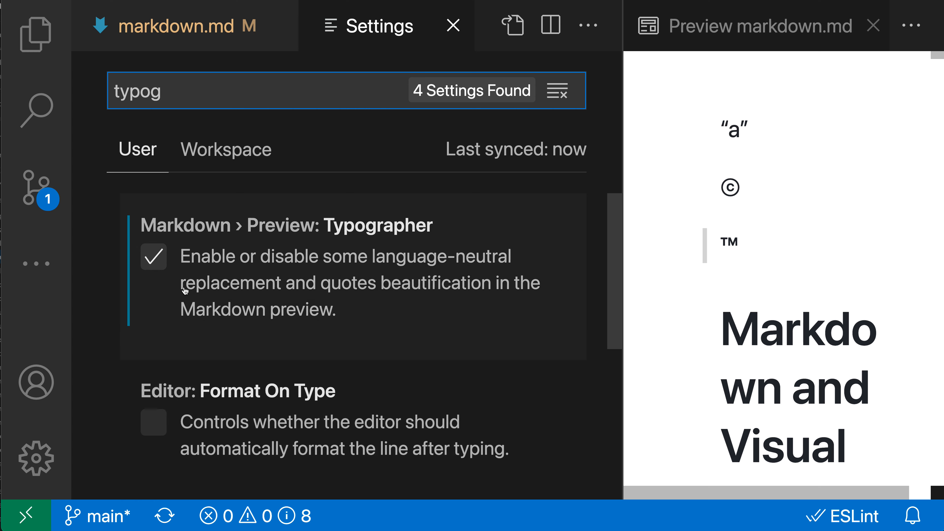
left_click(153, 258)
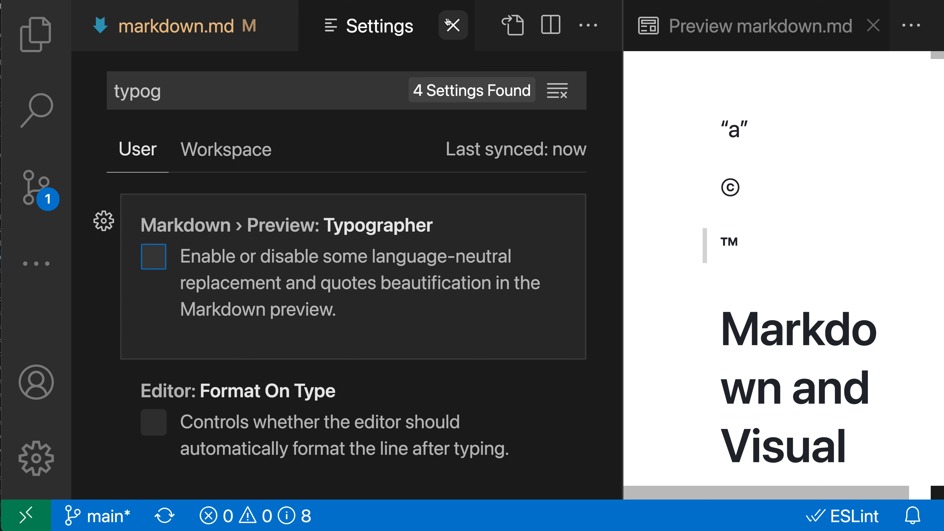
left_click(452, 25)
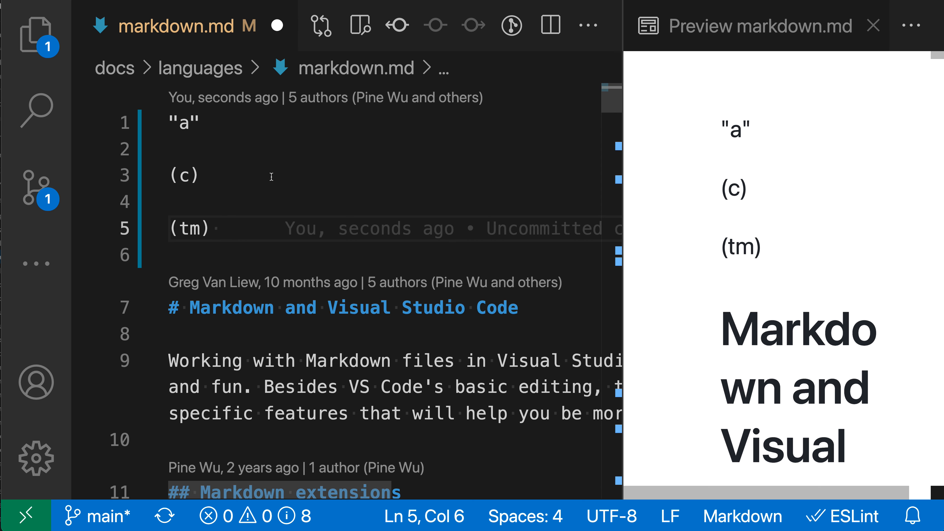
mouse_move(697, 230)
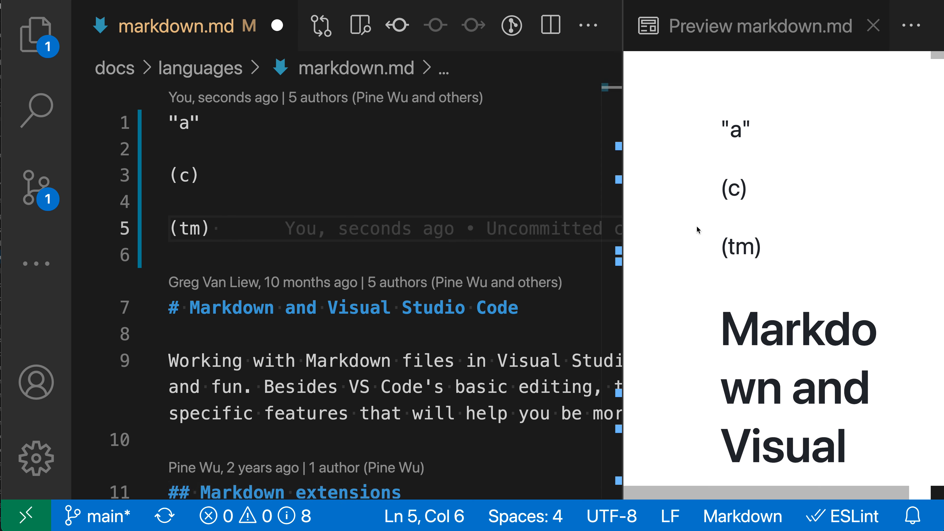